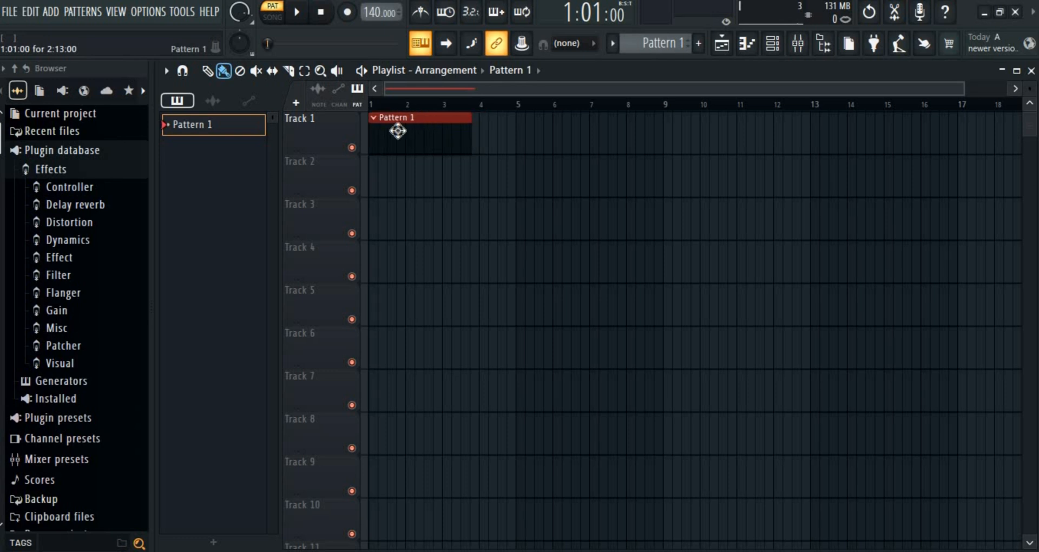
{"action": "mouse_move", "coordinate": [416, 137]}
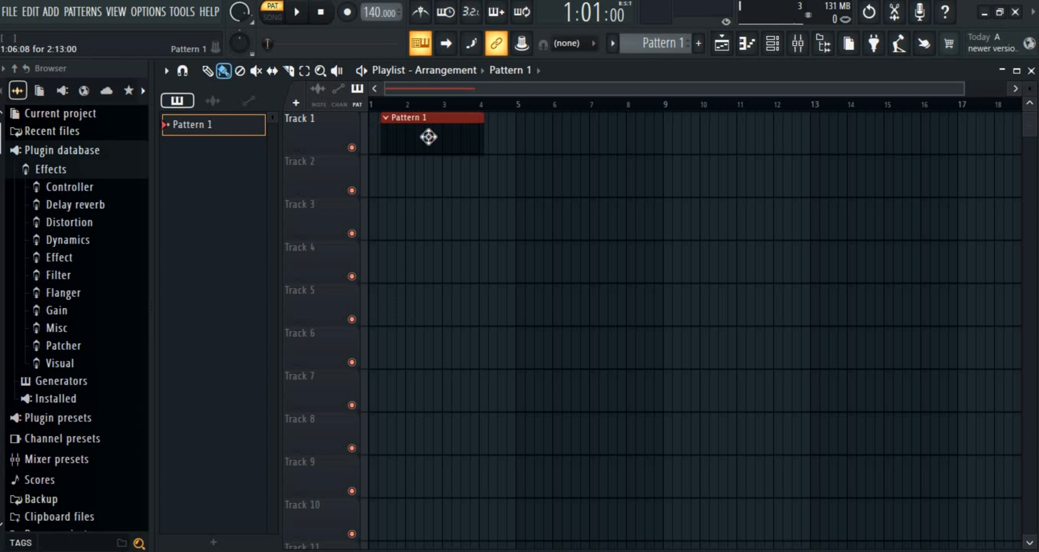
Drag the Pattern 1 clip freely along Track 1 to roughly bar 2.
{"action": "left_click_drag", "start_coordinate": [429, 137], "coordinate": [443, 137]}
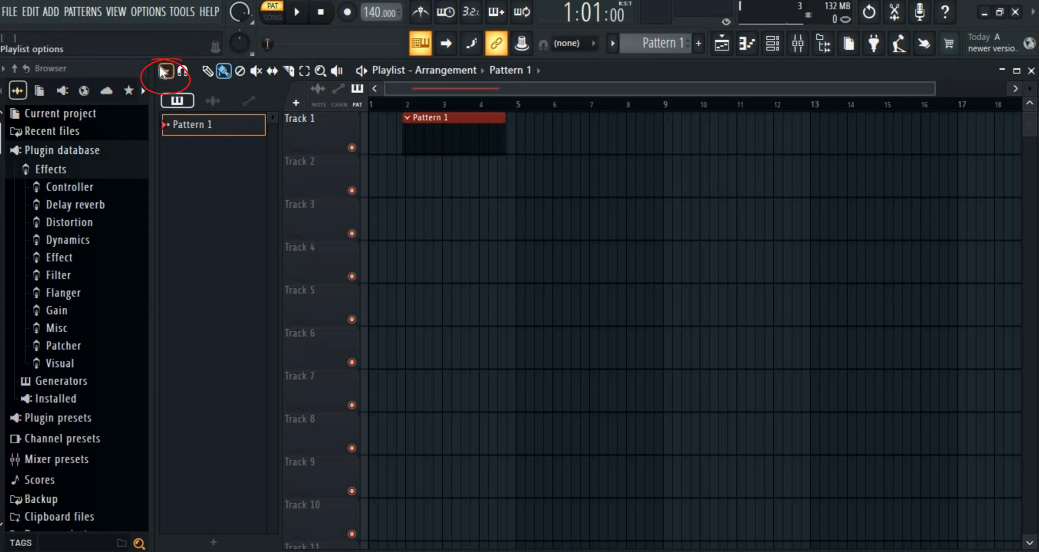
Browse the playlist options menu to view the available Snap settings.
{"action": "left_click", "coordinate": [165, 70]}
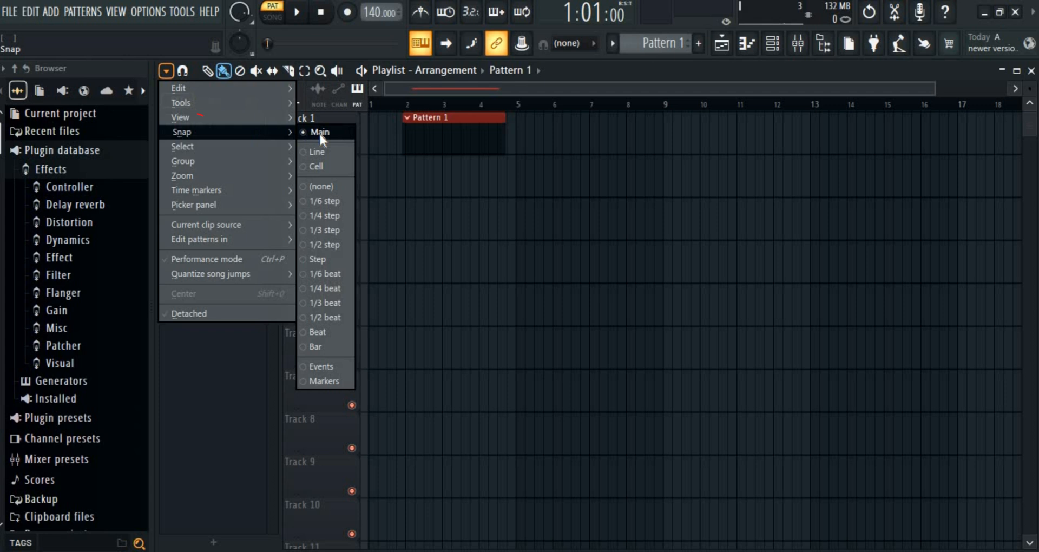
{"action": "left_click", "coordinate": [318, 331]}
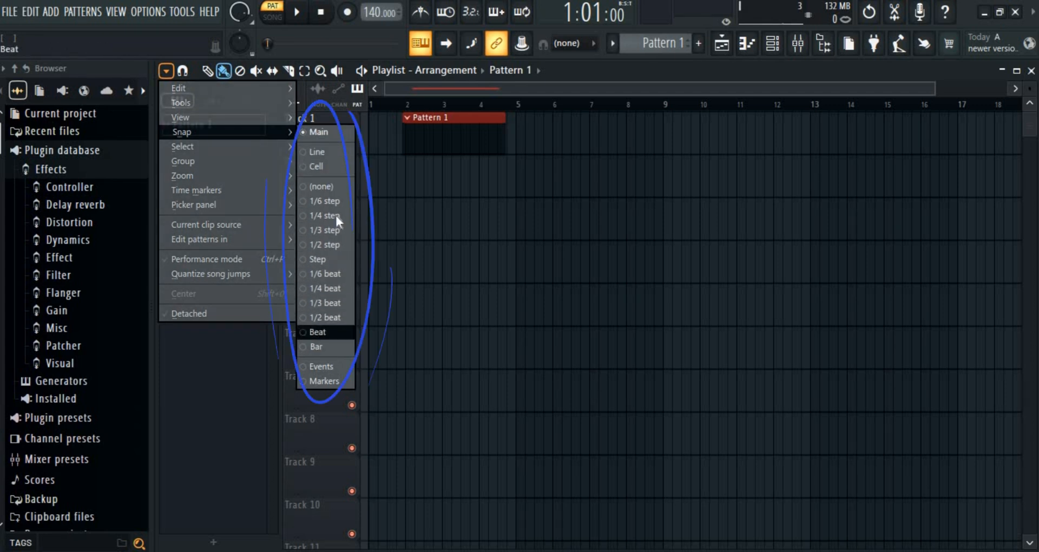
{"action": "left_click", "coordinate": [321, 186]}
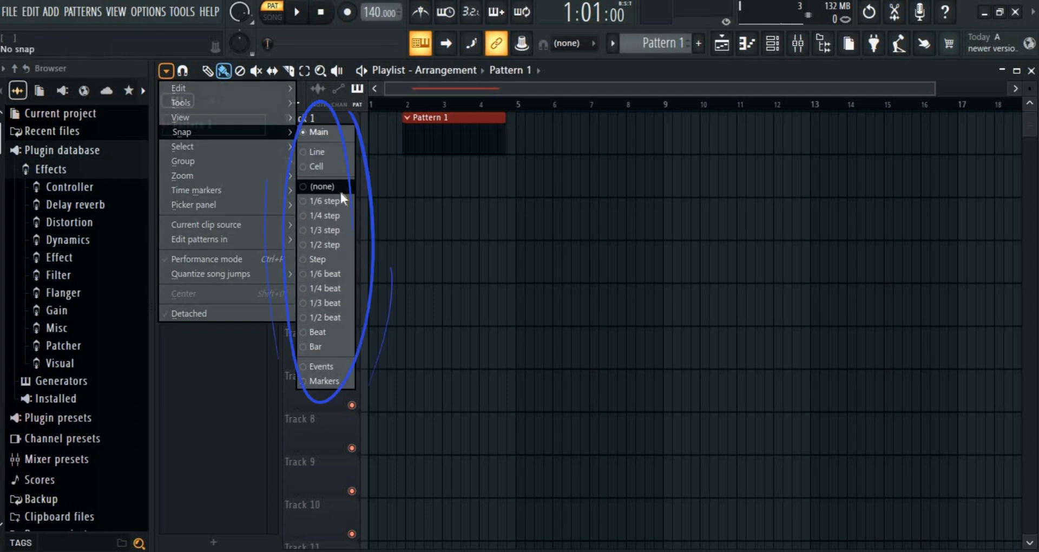
{"action": "left_click", "coordinate": [324, 244]}
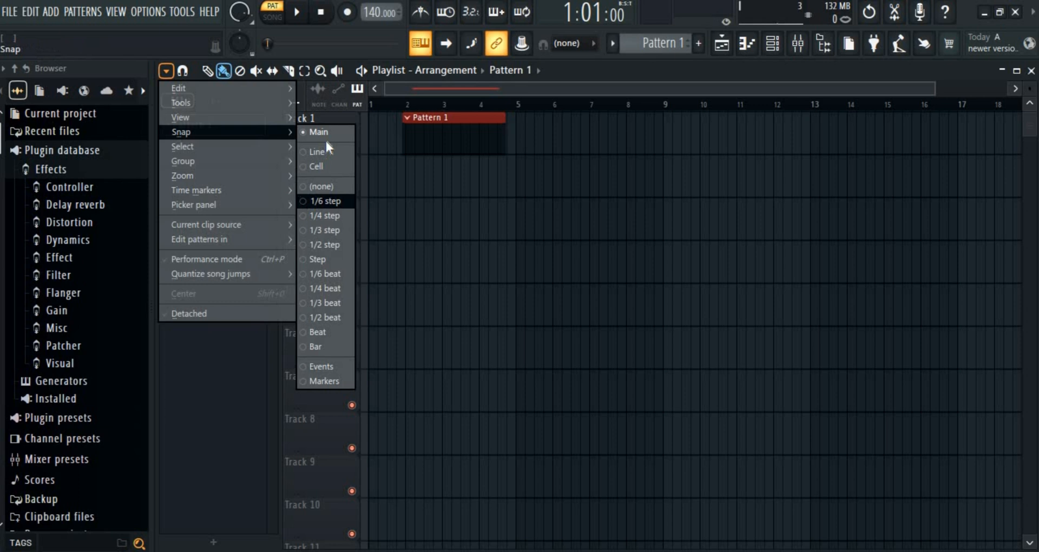
{"action": "mouse_move", "coordinate": [316, 152]}
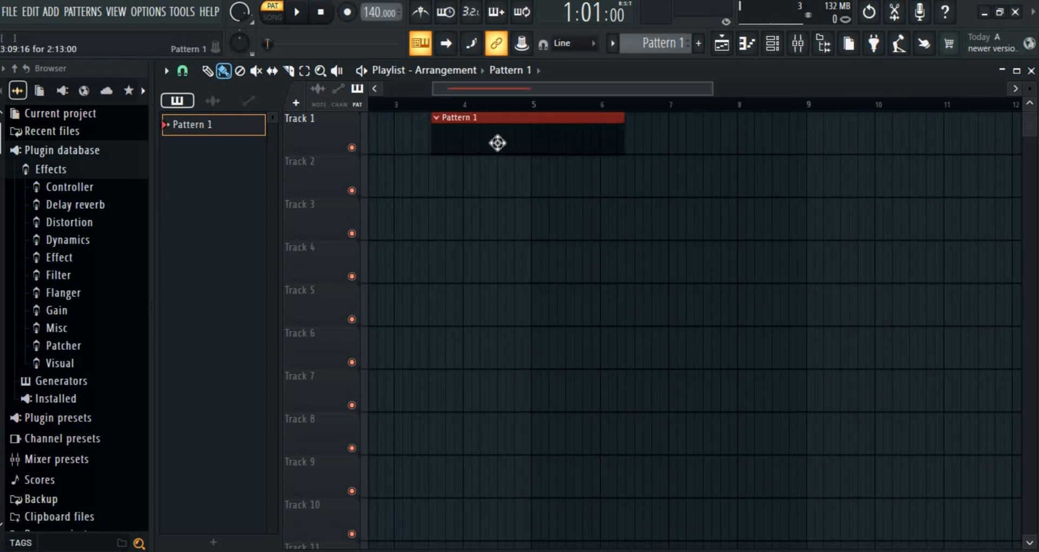
Snap the Pattern 1 clip onto bar 4, then switch grid snapping to (none).
{"action": "left_click_drag", "start_coordinate": [497, 142], "coordinate": [575, 142]}
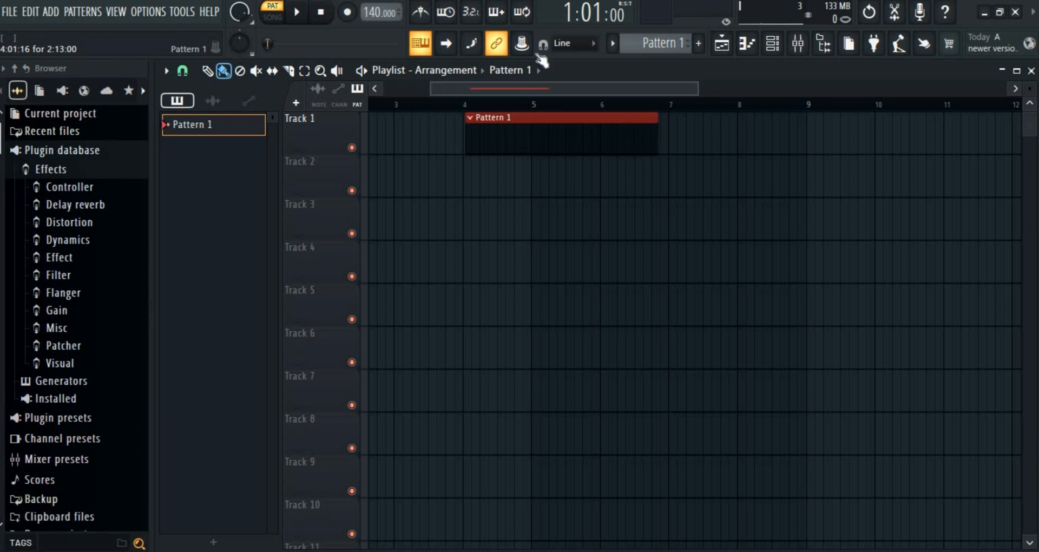
{"action": "left_click", "coordinate": [566, 43]}
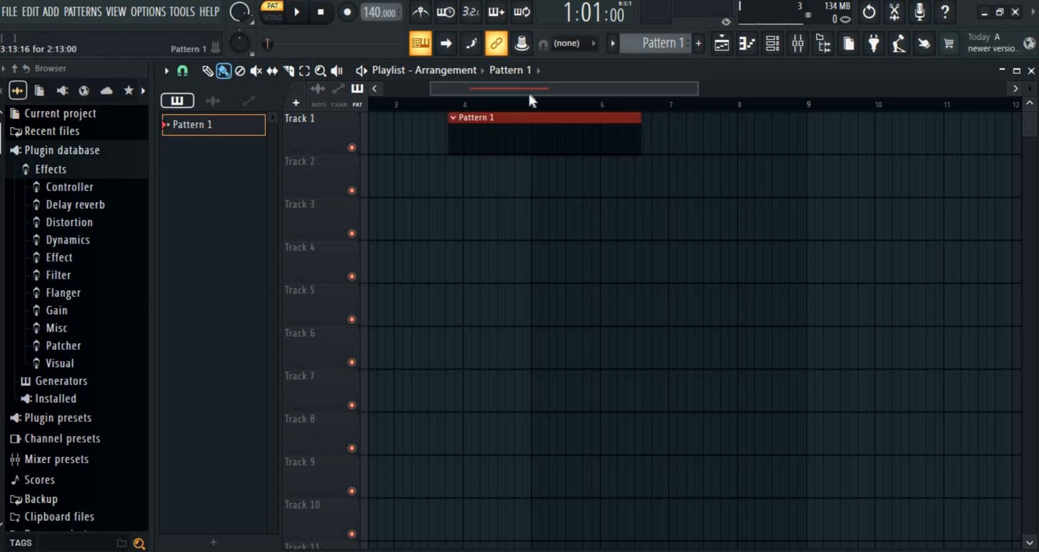
Nudge the Pattern 1 clip off-grid, then drag it back to snap exactly onto bar 4.
{"action": "left_click_drag", "start_coordinate": [543, 133], "coordinate": [577, 132]}
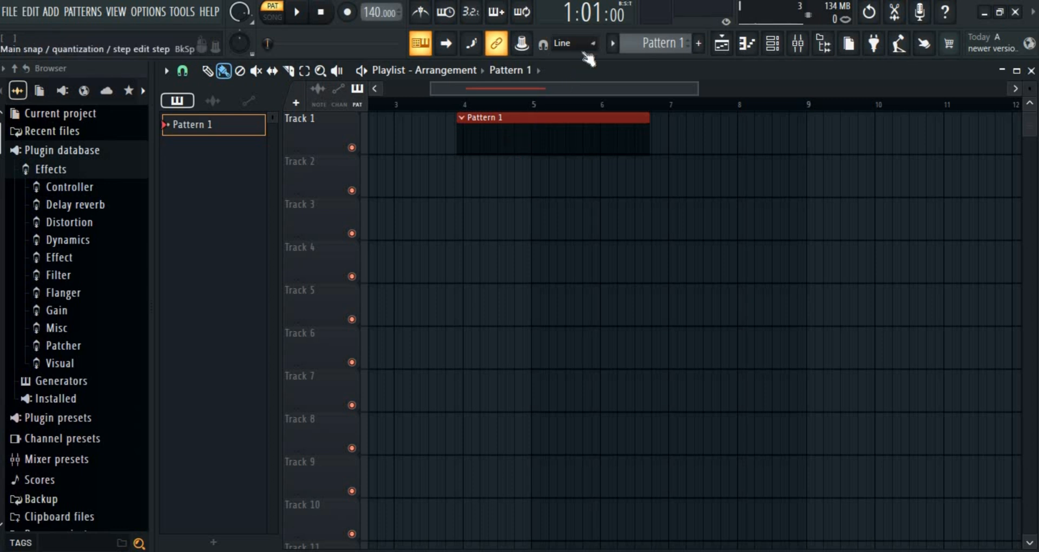
{"action": "mouse_move", "coordinate": [578, 119]}
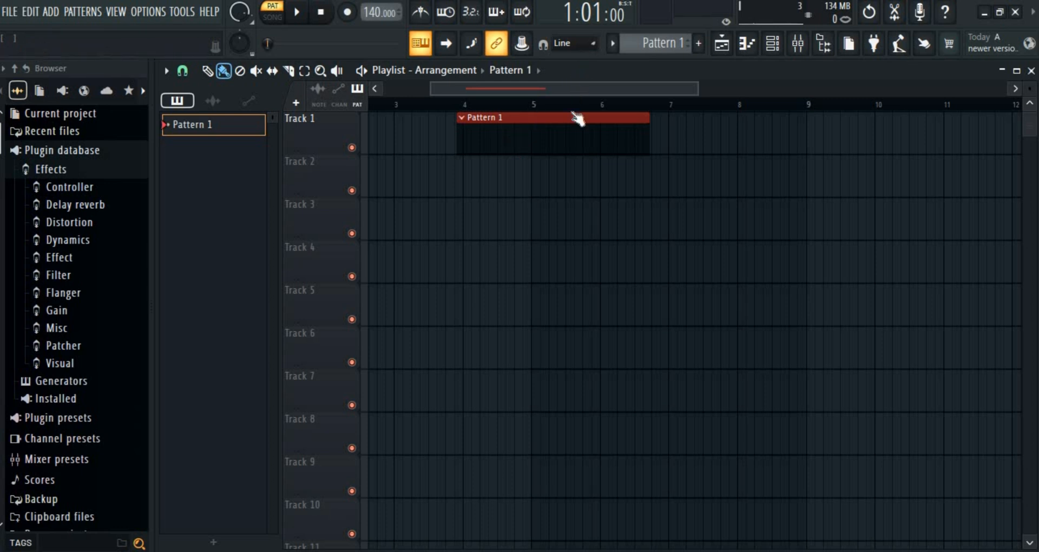
{"action": "left_click_drag", "start_coordinate": [553, 129], "coordinate": [576, 141]}
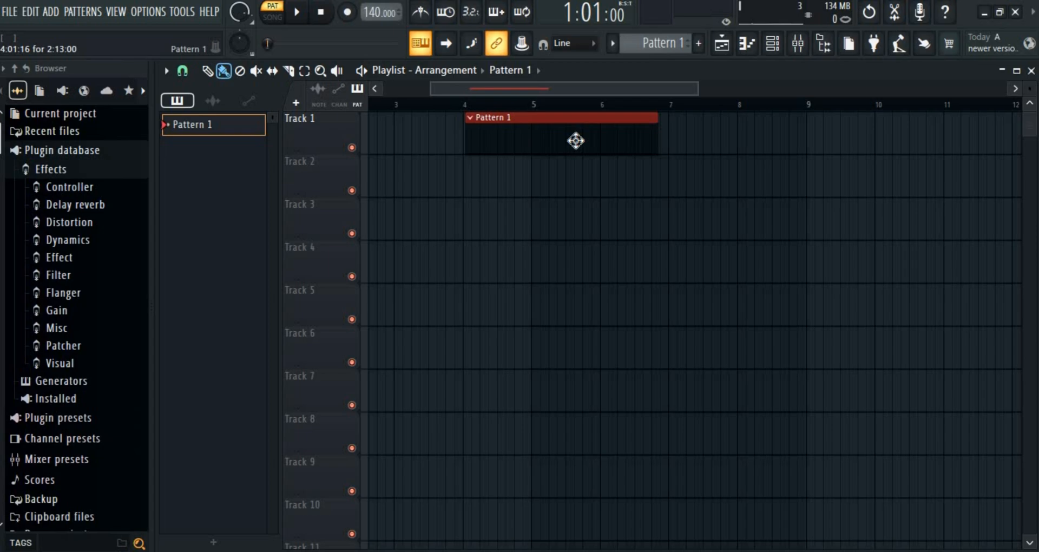